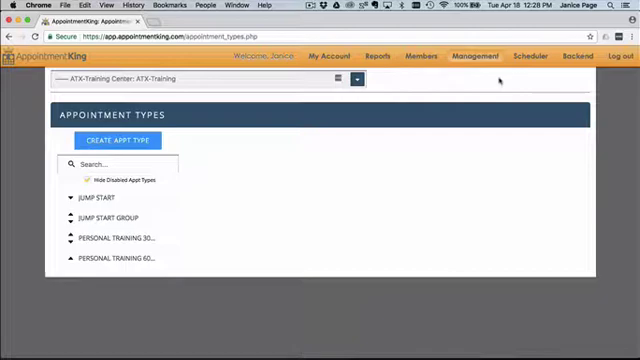
From the appointment types list, select Jump Start to show its General Information form
{"action": "left_click", "coordinate": [476, 56]}
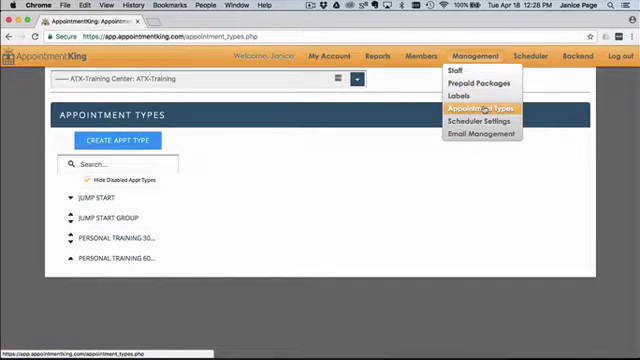
{"action": "left_click", "coordinate": [484, 108]}
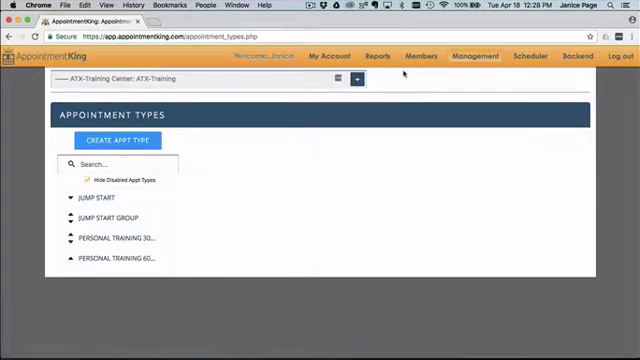
{"action": "left_click", "coordinate": [116, 140]}
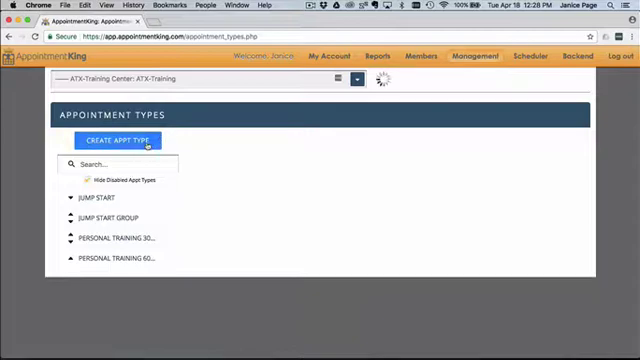
{"action": "left_click", "coordinate": [120, 140]}
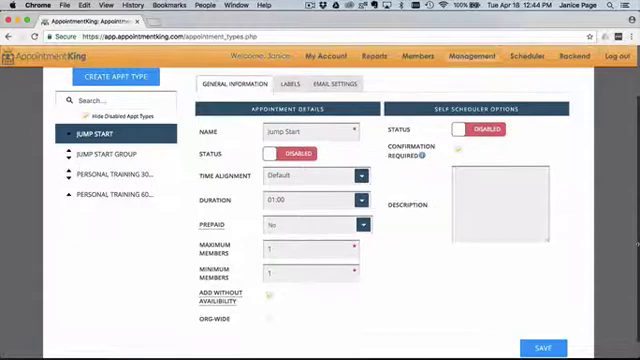
{"action": "left_click", "coordinate": [272, 296]}
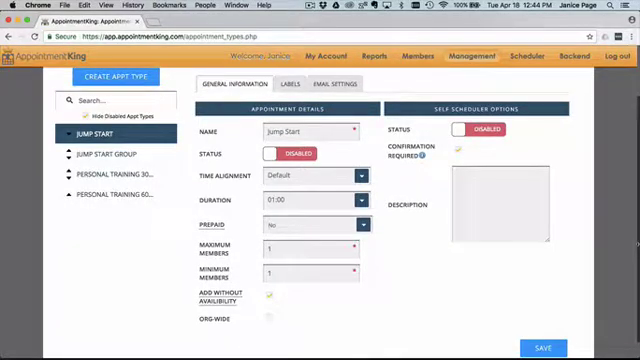